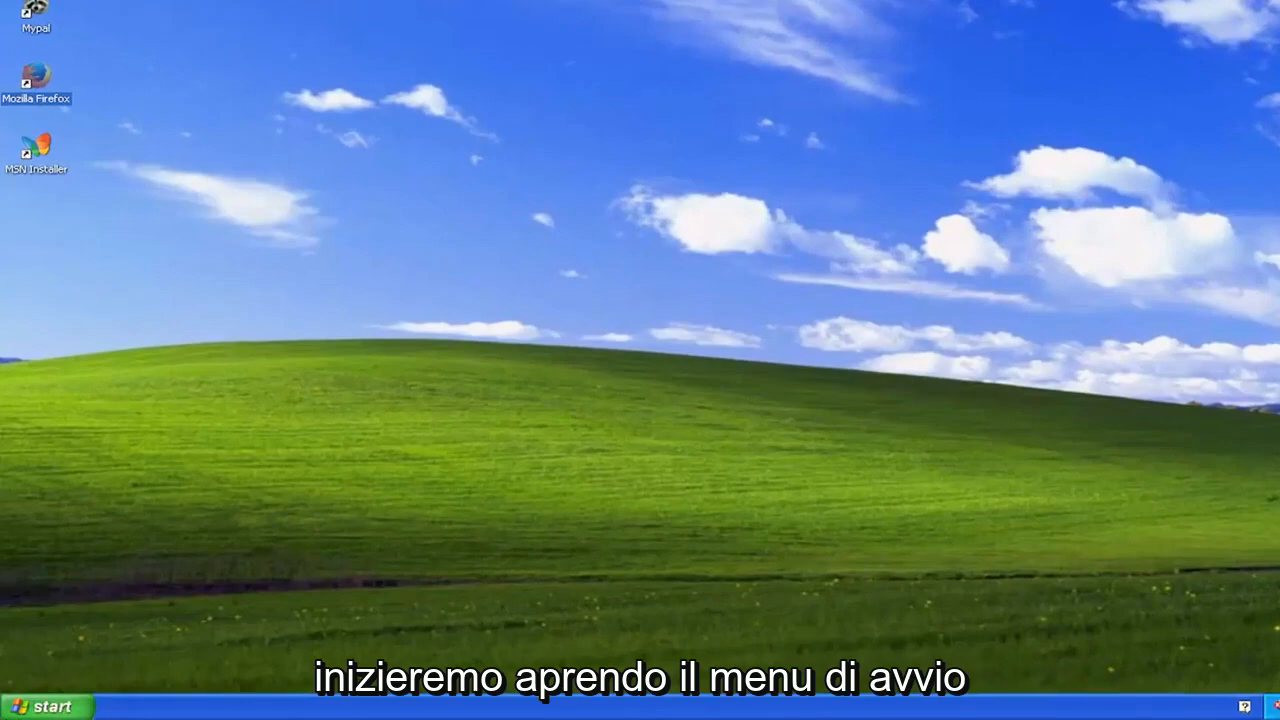
# Step: Launch the Network Connections panel by running ncpa.cpl from the Start menu's Run dialog
pyautogui.click(45, 703)
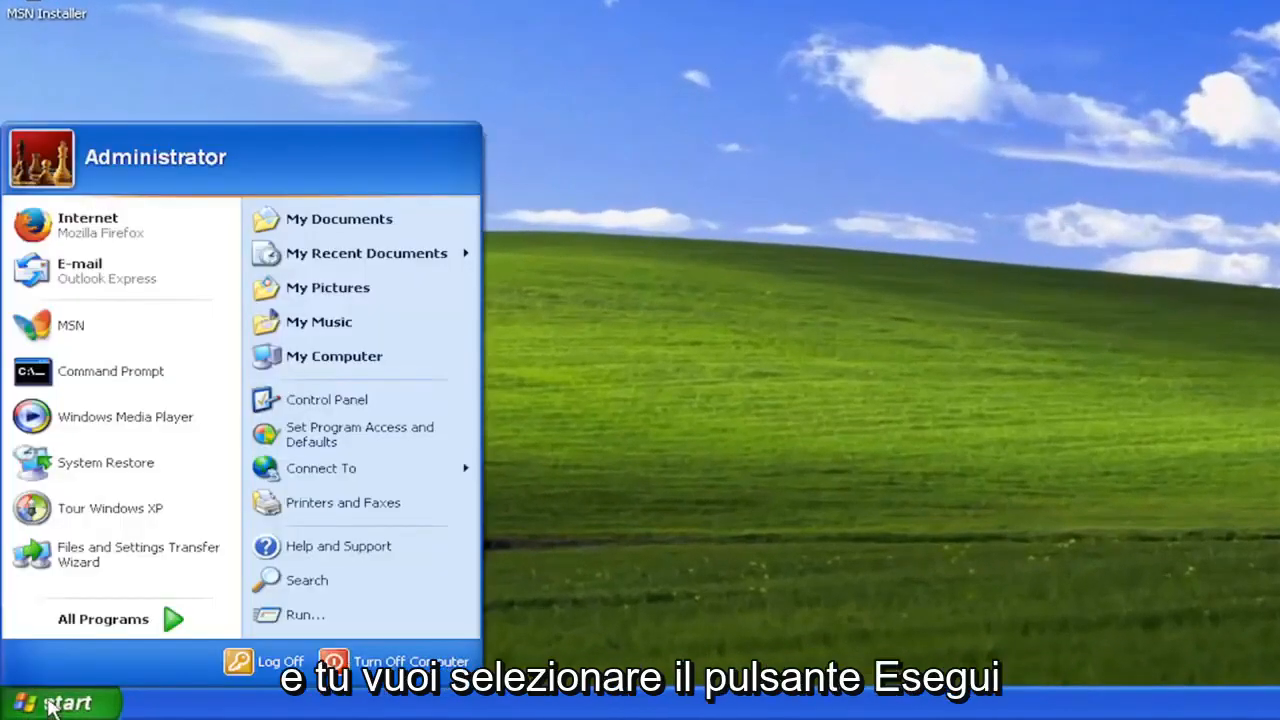
pyautogui.click(305, 614)
pyautogui.write('n')
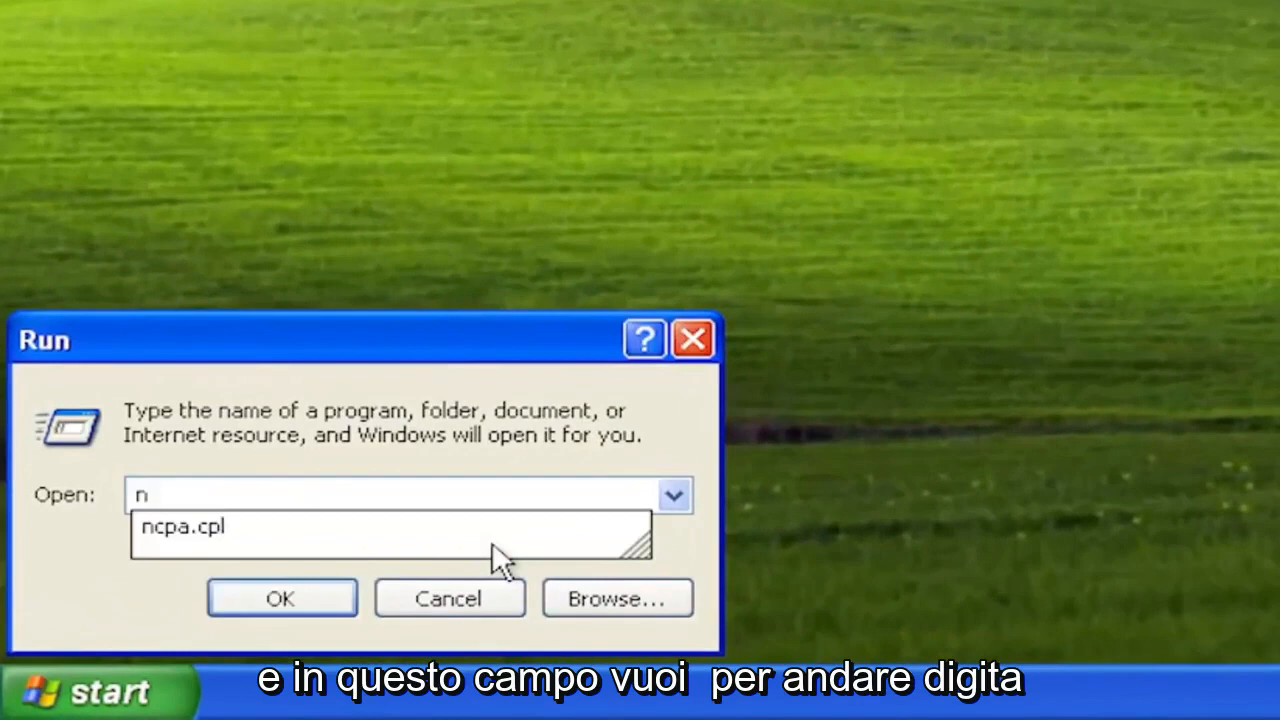
pyautogui.write('cpa.cpl')
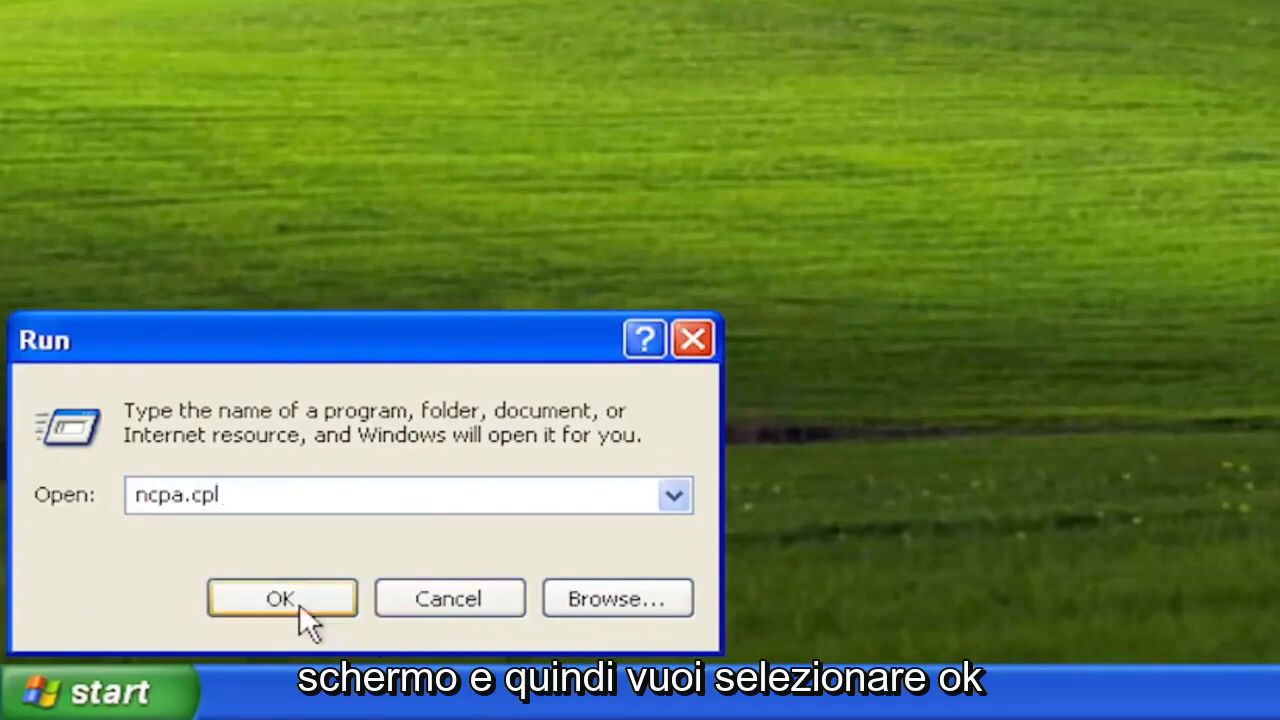
pyautogui.click(282, 598)
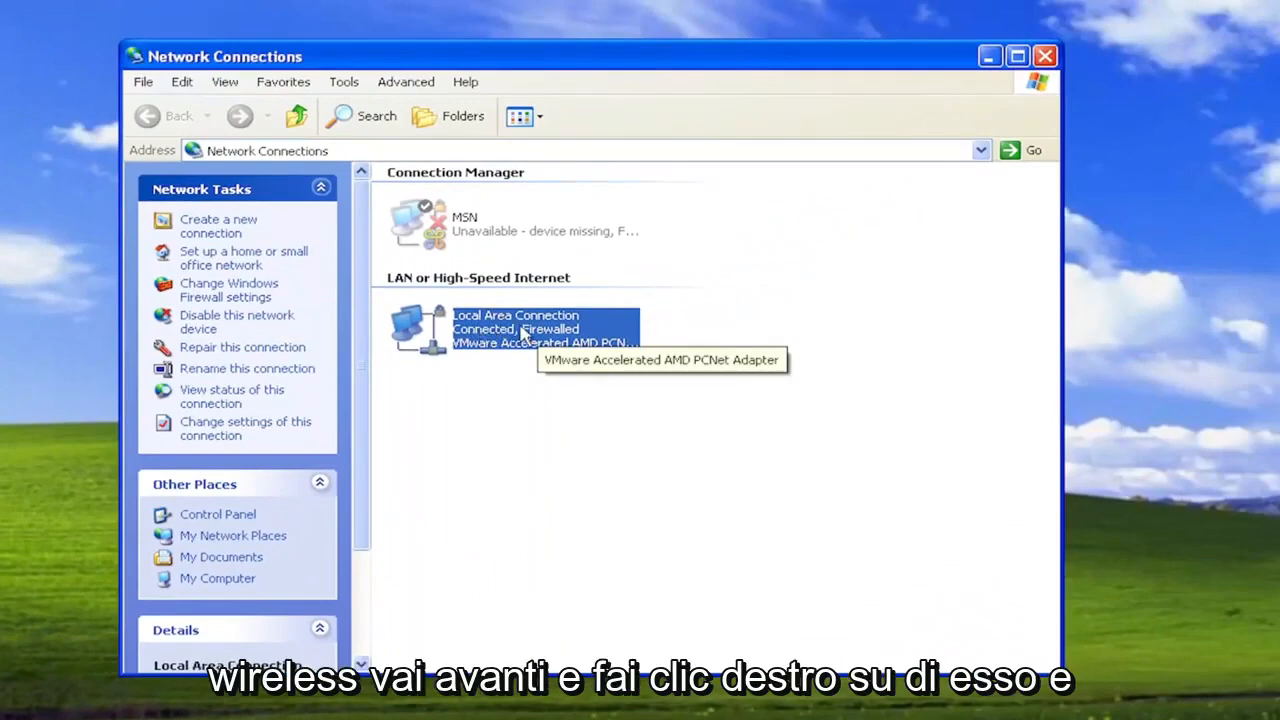
# Step: Run Repair on the Local Area Connection and dismiss the repair completion message
pyautogui.rightClick(515, 328)
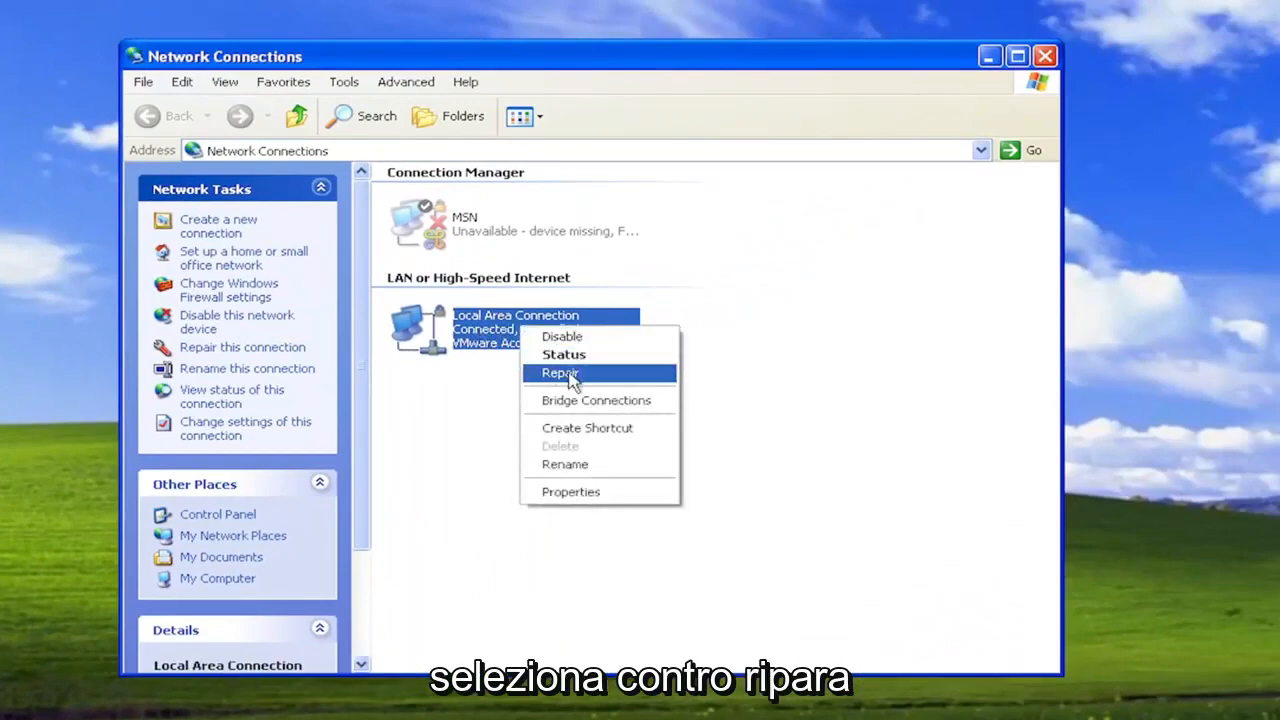
pyautogui.click(559, 373)
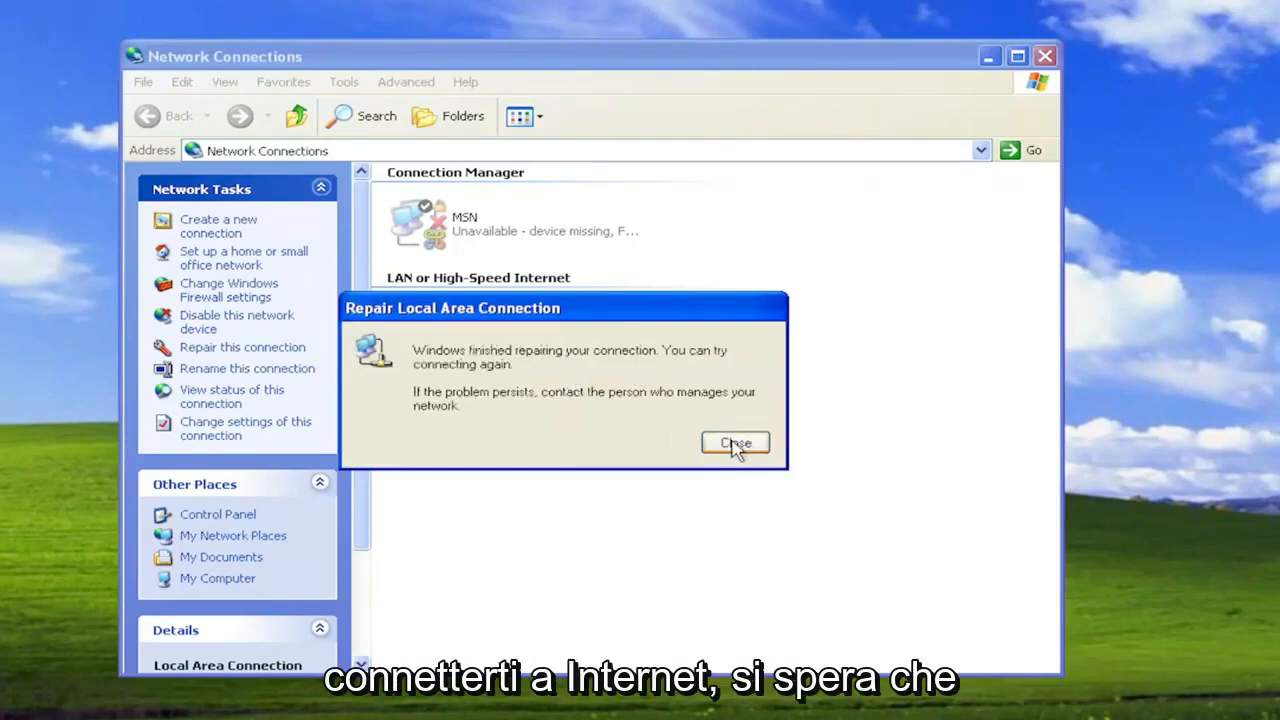
pyautogui.click(735, 443)
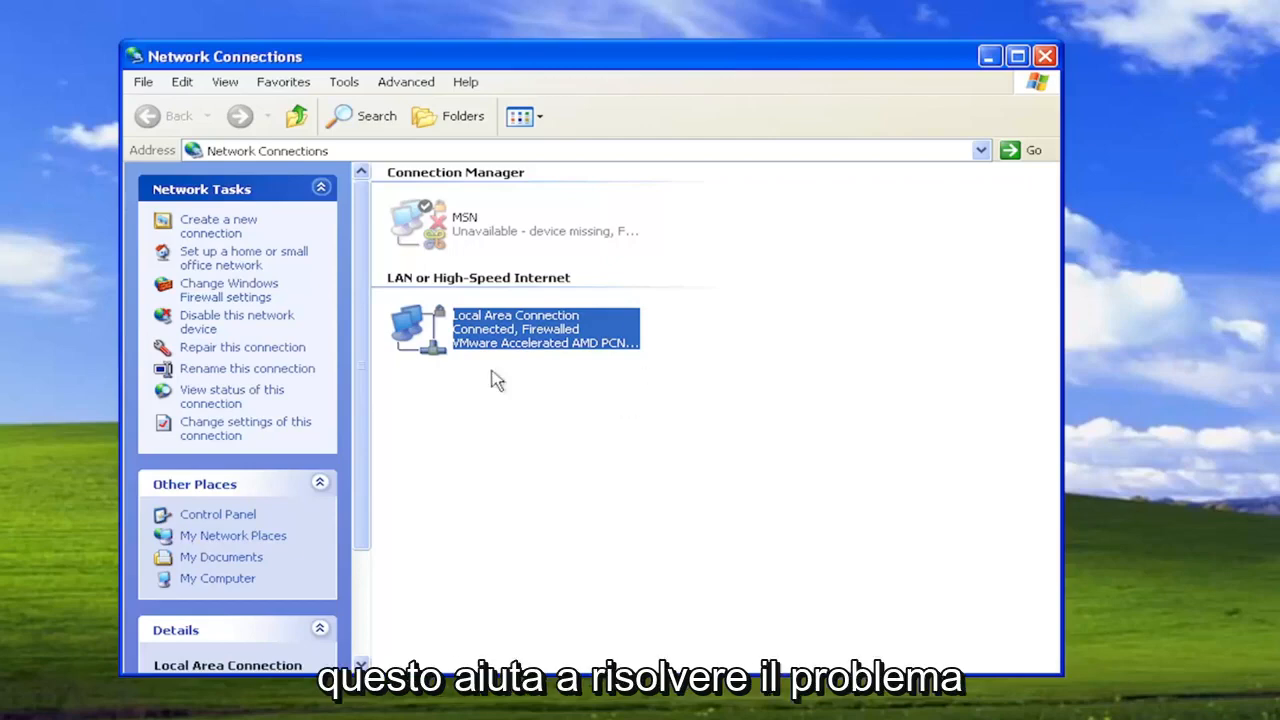
pyautogui.moveTo(628, 127)
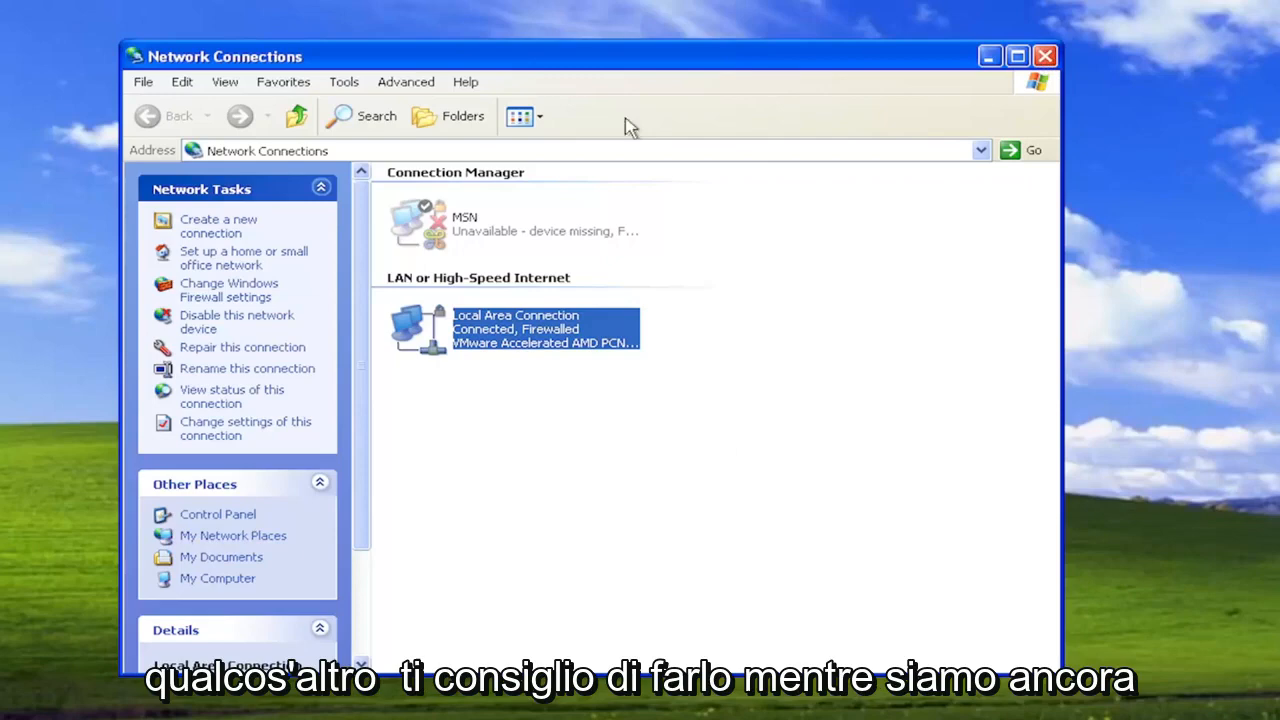
# Step: Close Network Connections and launch Command Prompt from Start > All Programs > Accessories
pyautogui.click(1045, 56)
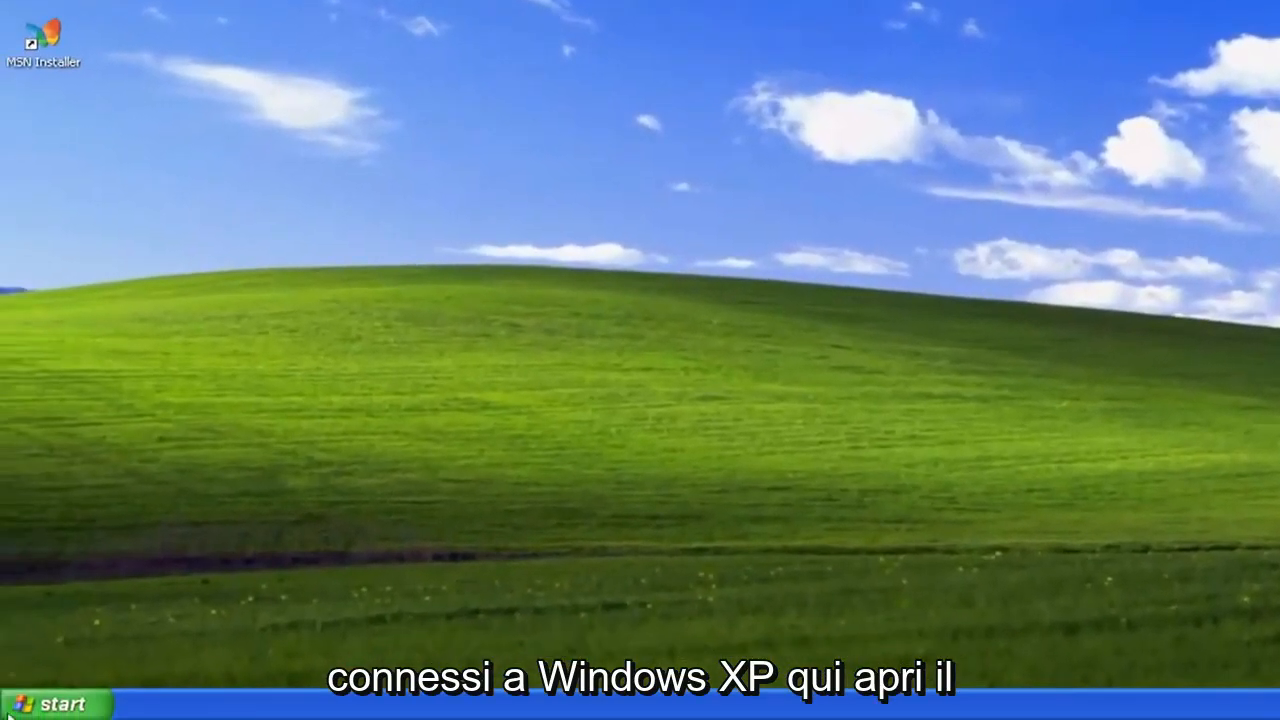
pyautogui.click(45, 703)
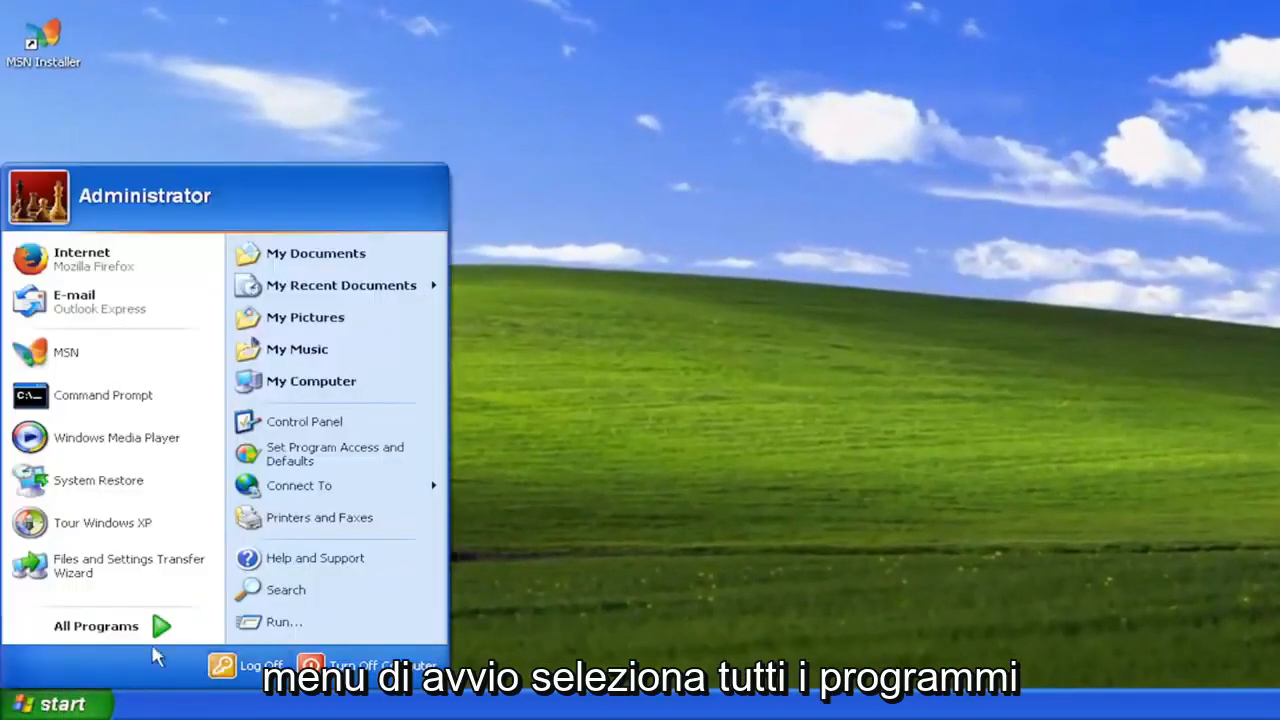
pyautogui.click(96, 625)
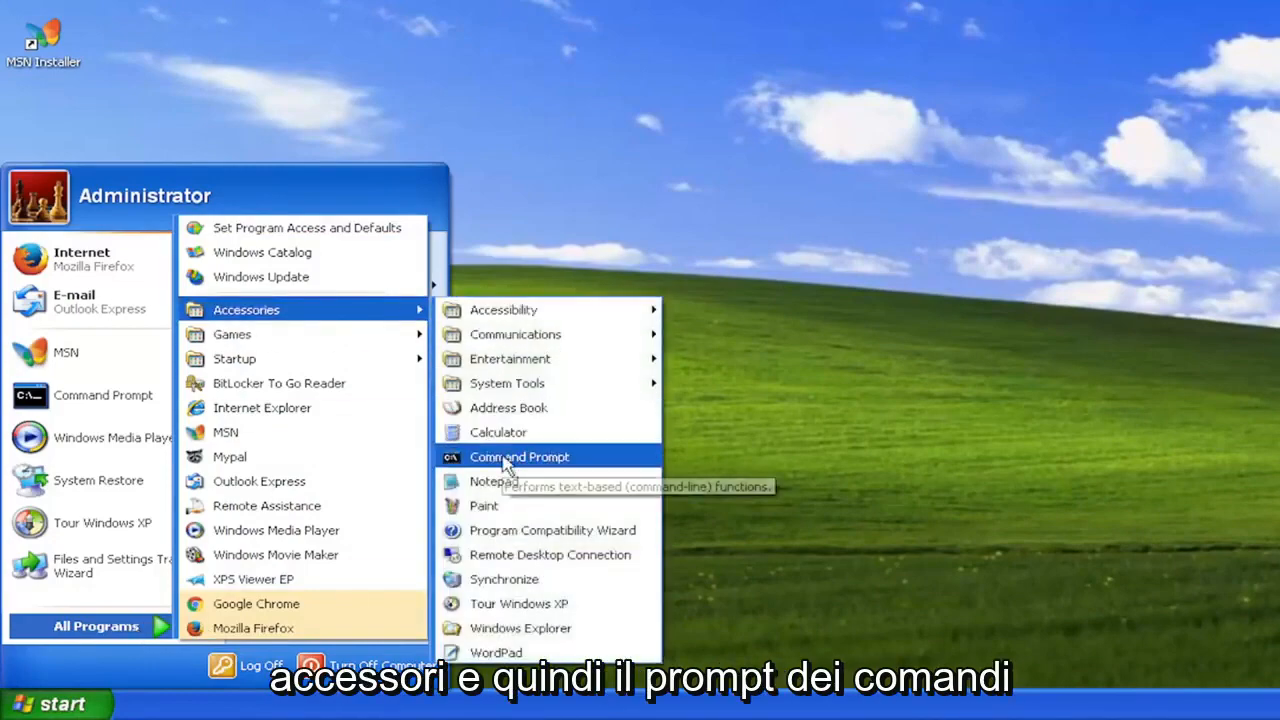
pyautogui.click(518, 457)
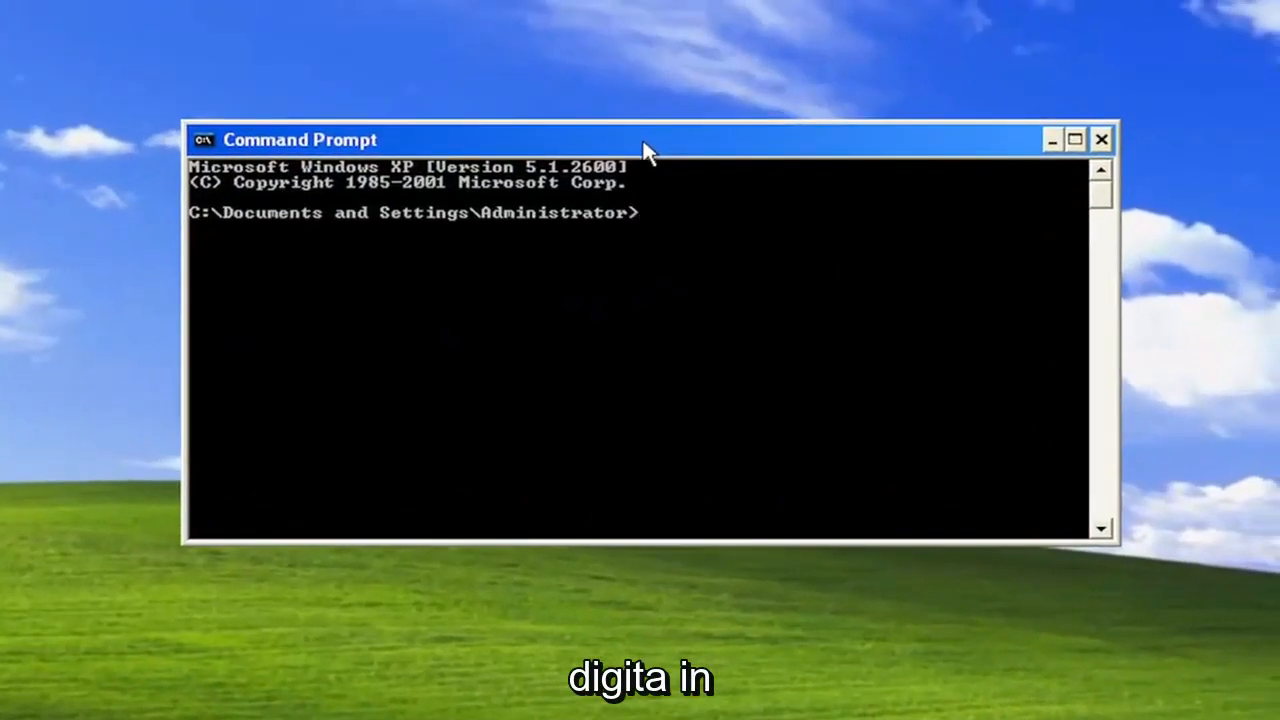
# Step: Run ipconfig /flushdns to clear the DNS resolver cache
pyautogui.write('ipconfig')
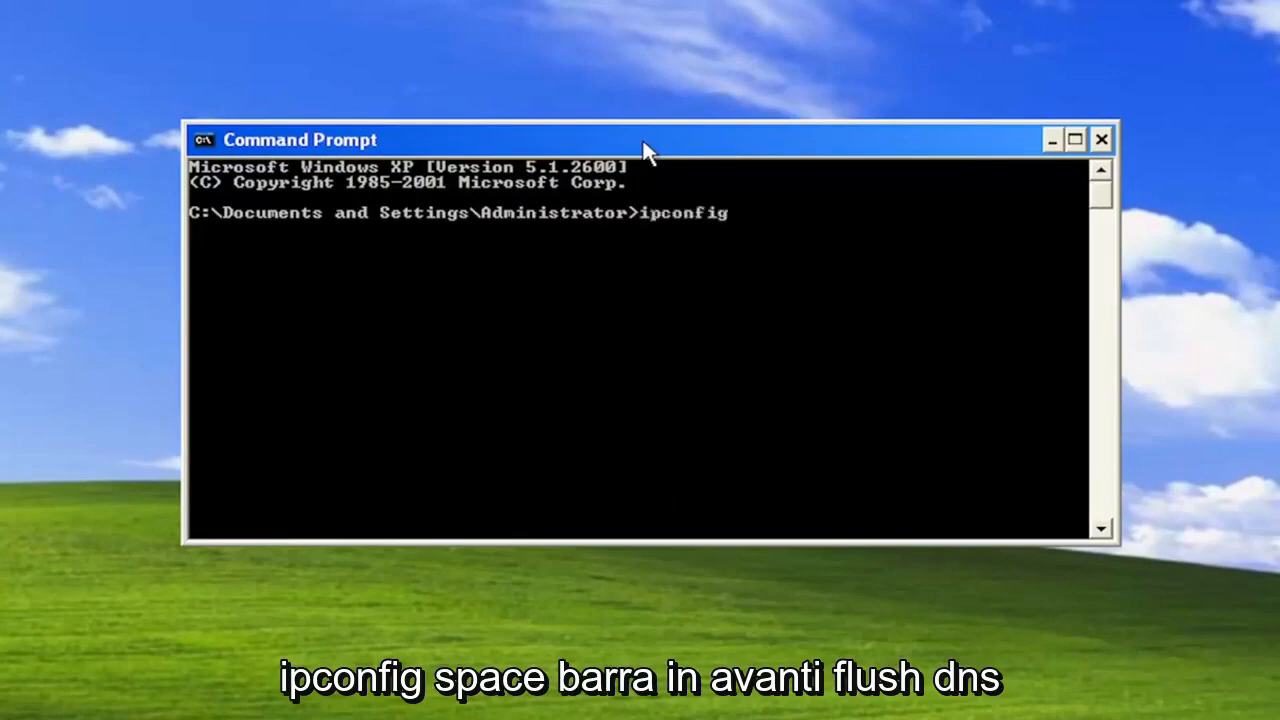
pyautogui.write('/flushd')
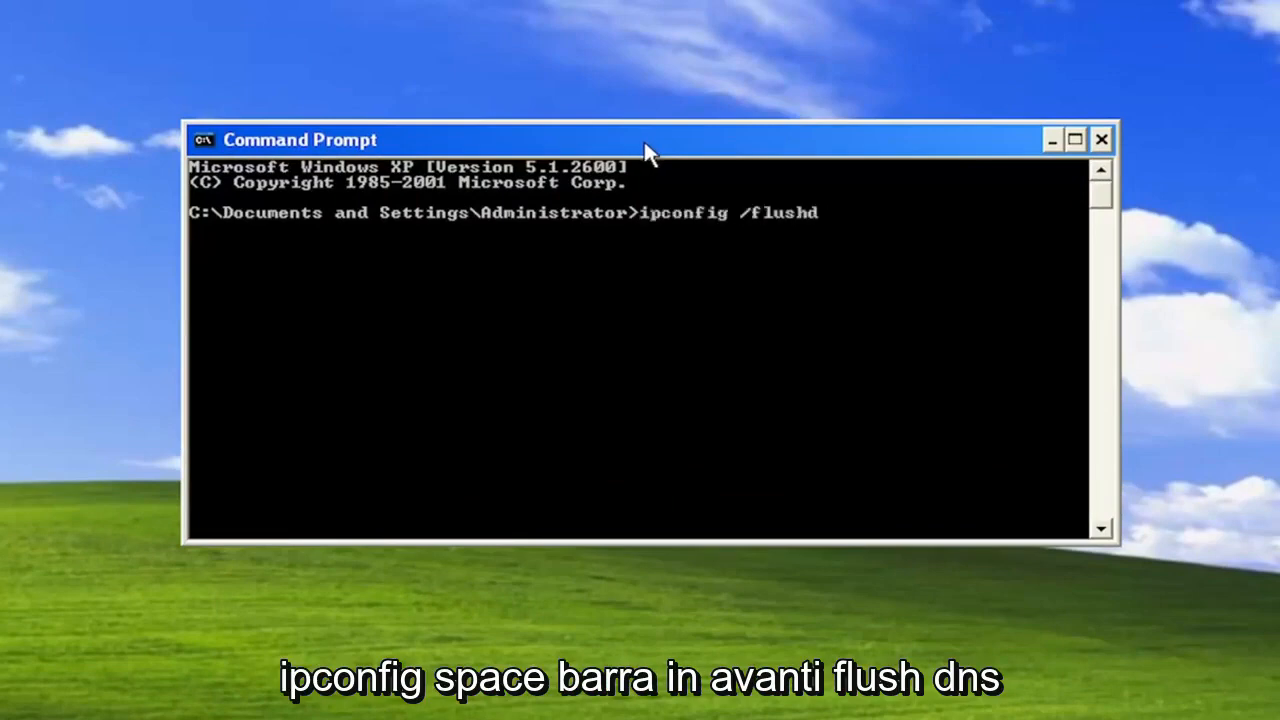
pyautogui.write('ns')
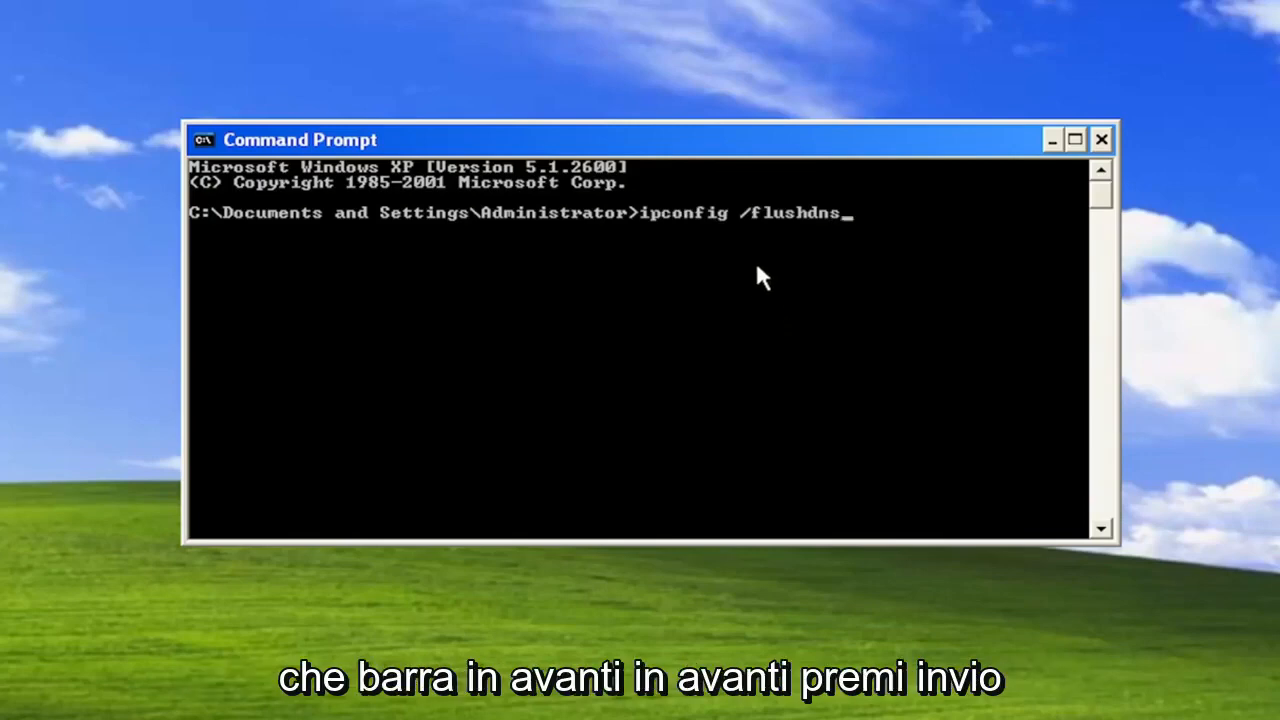
pyautogui.press('Return')
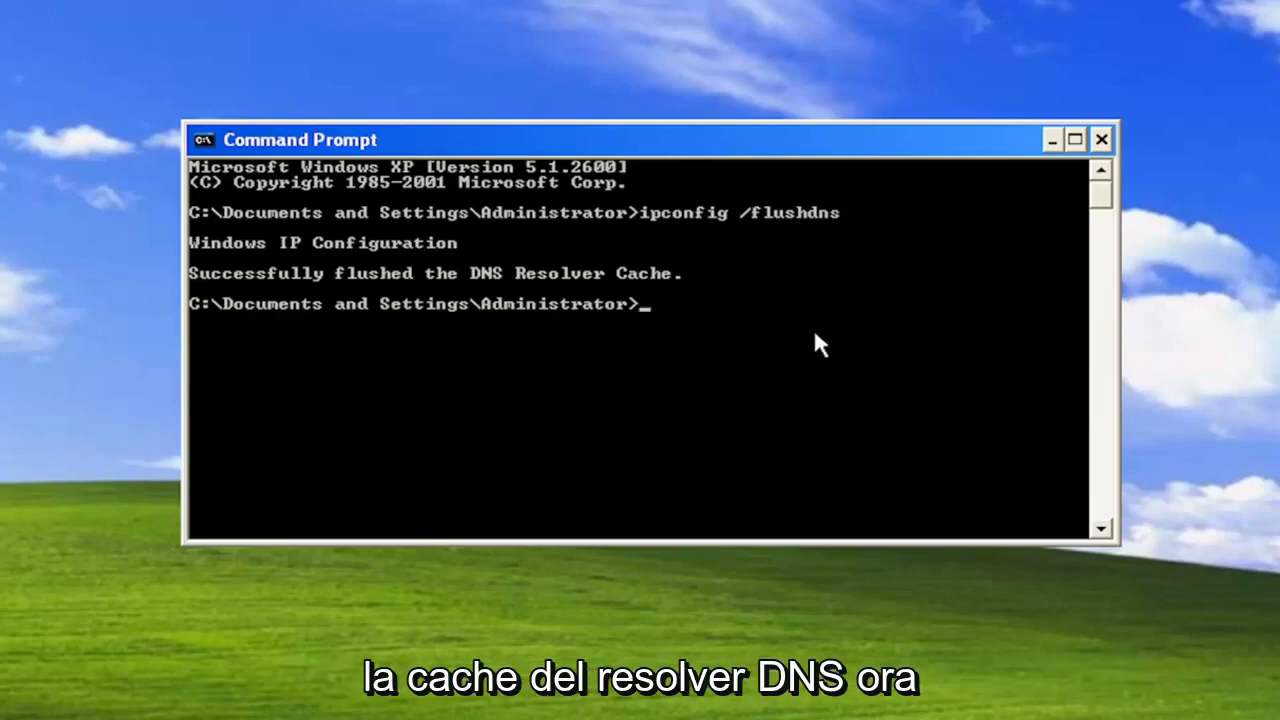
# Step: Enter the netsh winsock reset command at the prompt
pyautogui.write('netsh')
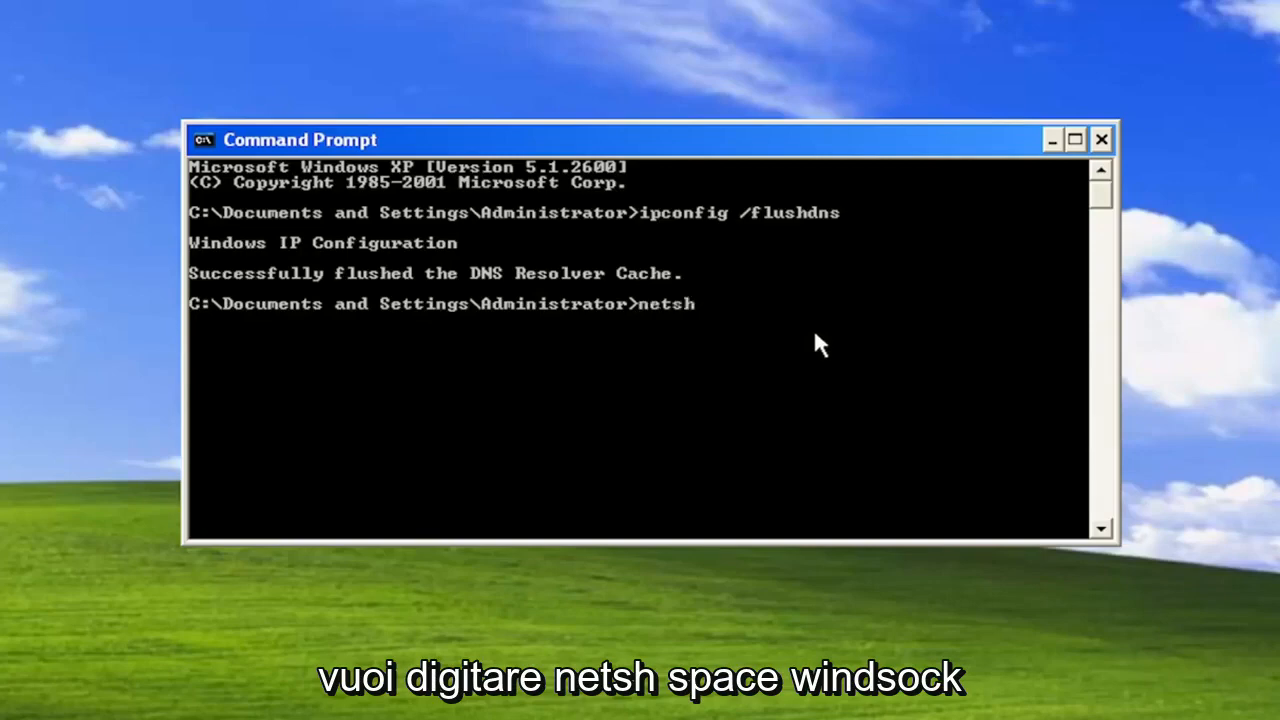
pyautogui.write('win')
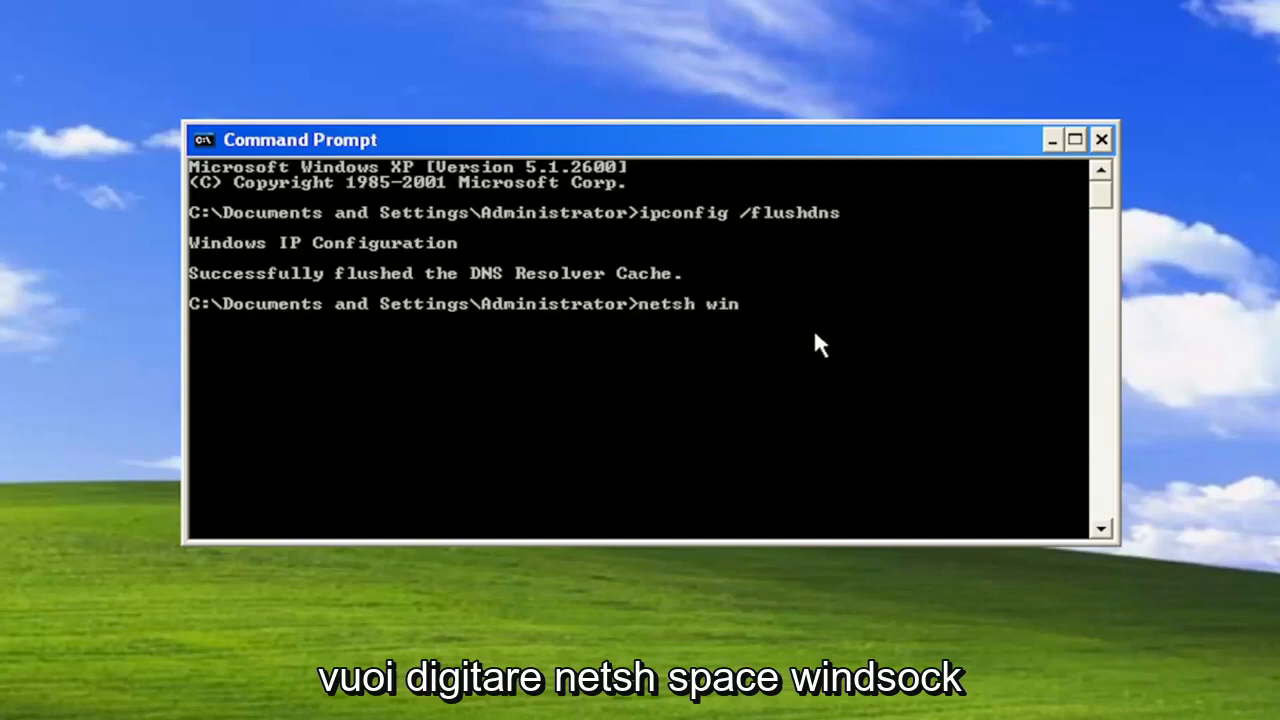
pyautogui.write('sock reset')
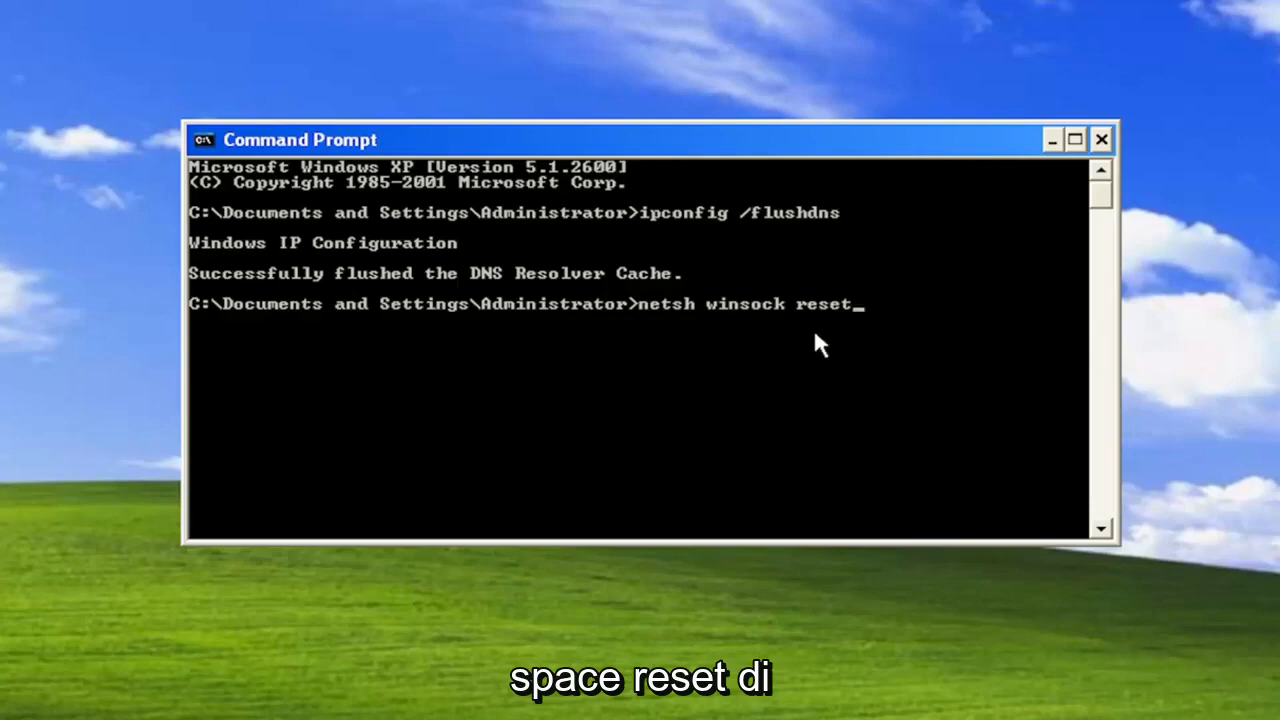
pyautogui.moveTo(750, 378)
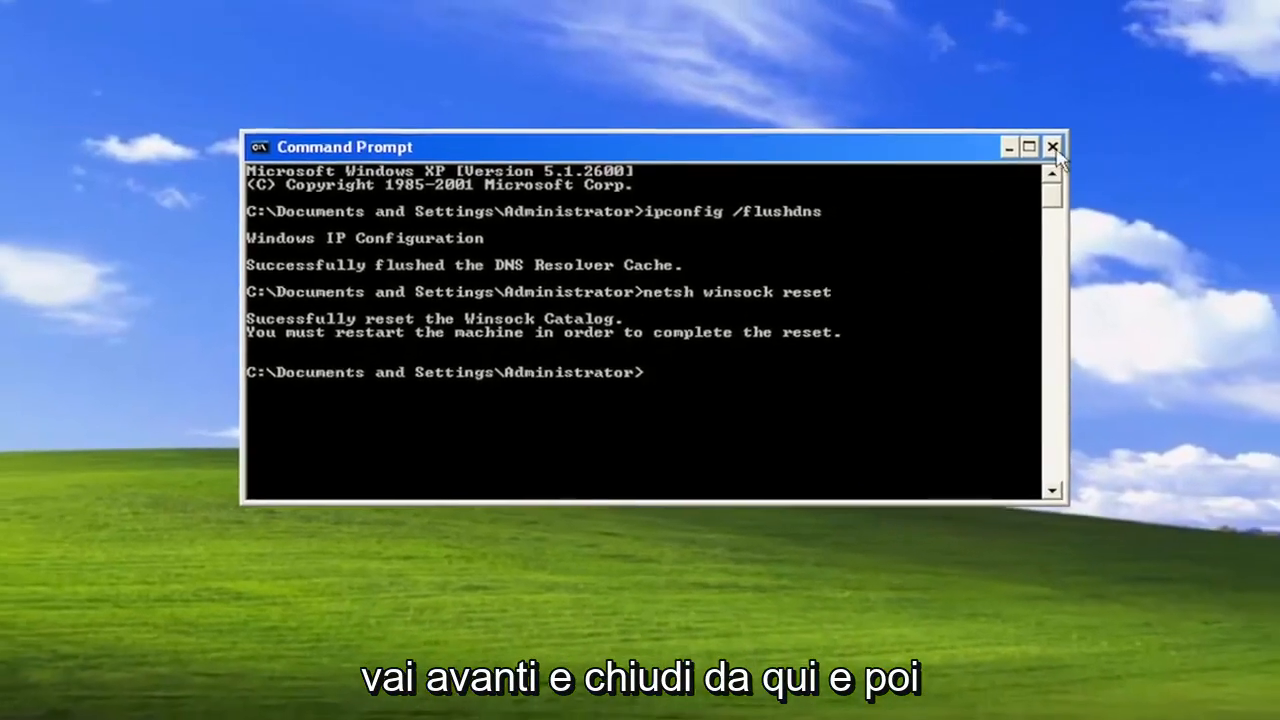
# Step: Close Command Prompt and log back in to the user account after the restart
pyautogui.click(1053, 147)
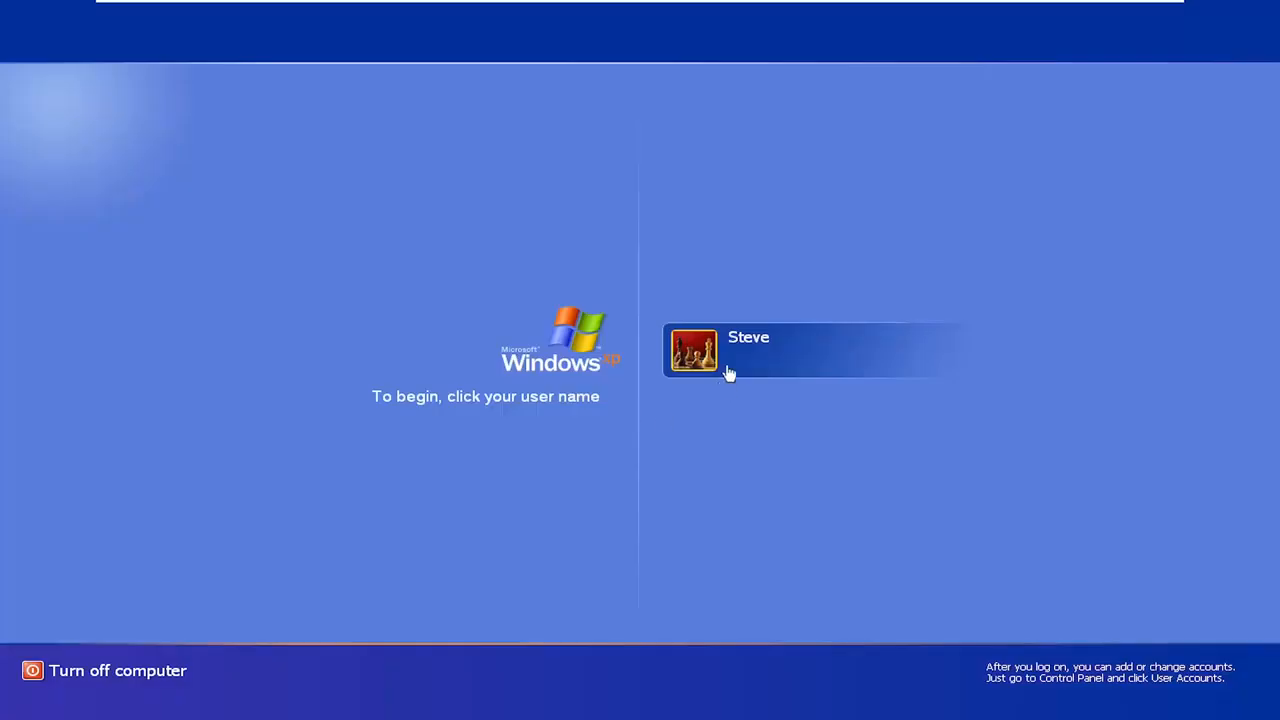
pyautogui.click(695, 350)
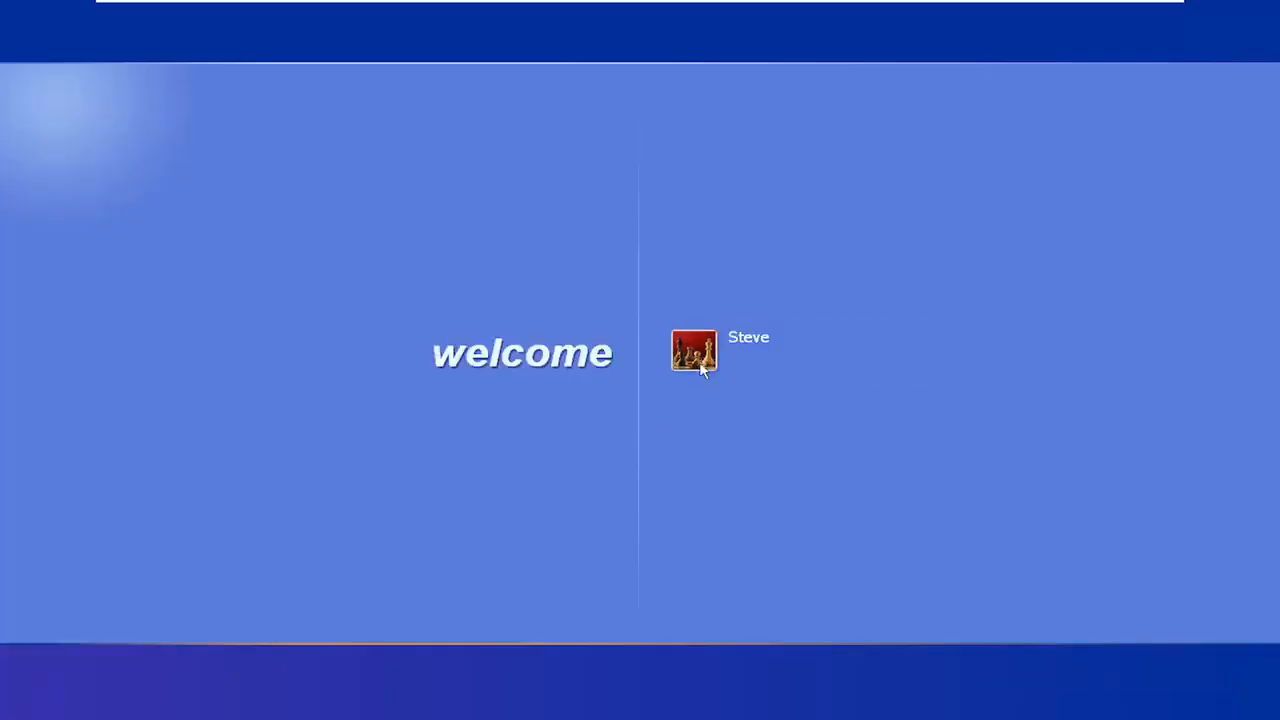
pyautogui.click(693, 351)
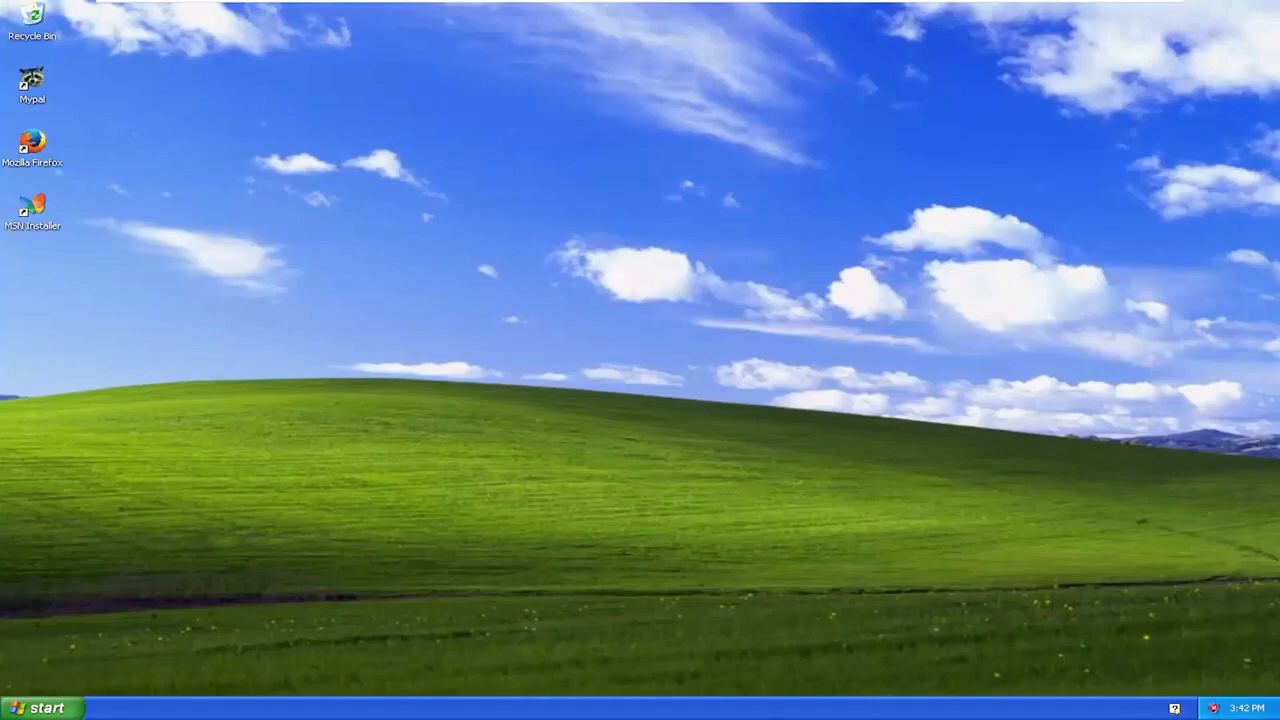